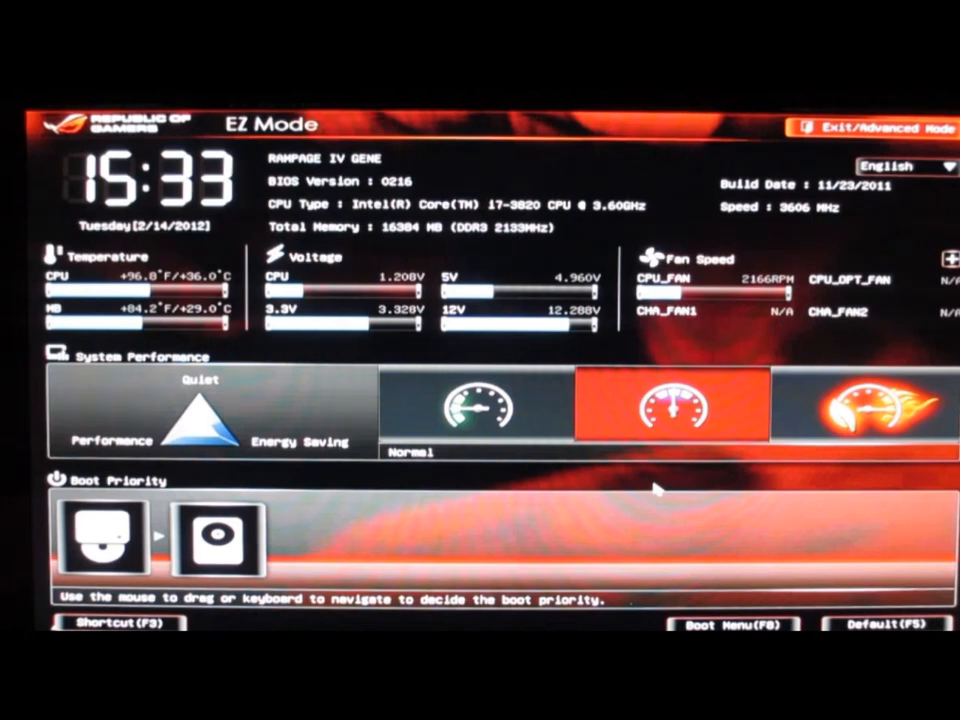
mouse_move(805, 487)
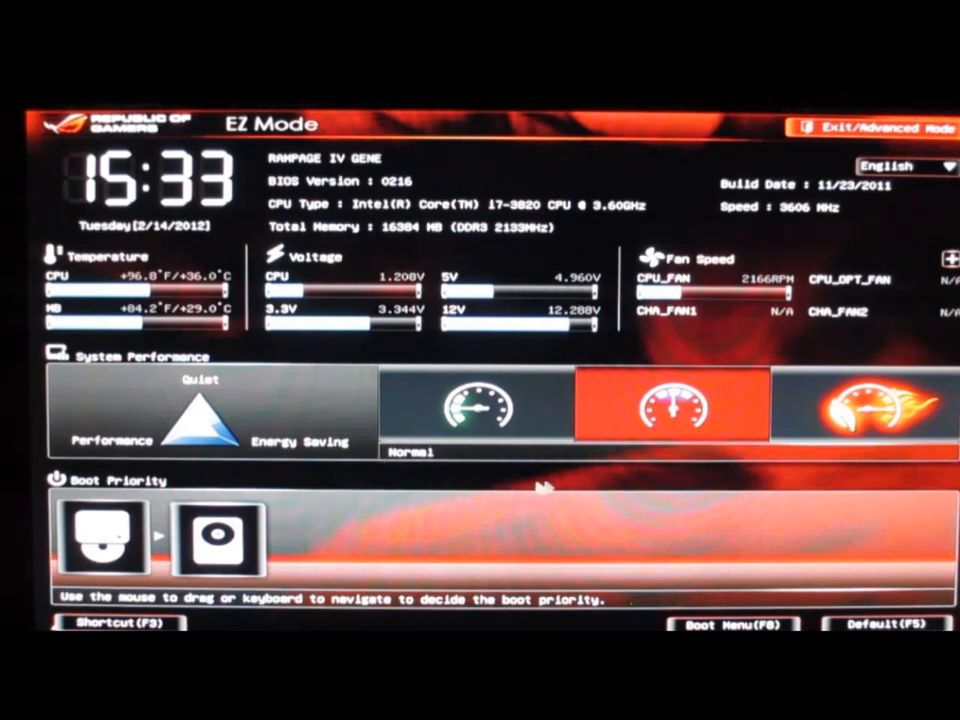
- Enter Advanced Mode on Extreme Tweaker and scroll the voltage list down to CPU PLL Voltage
left_click(477, 405)
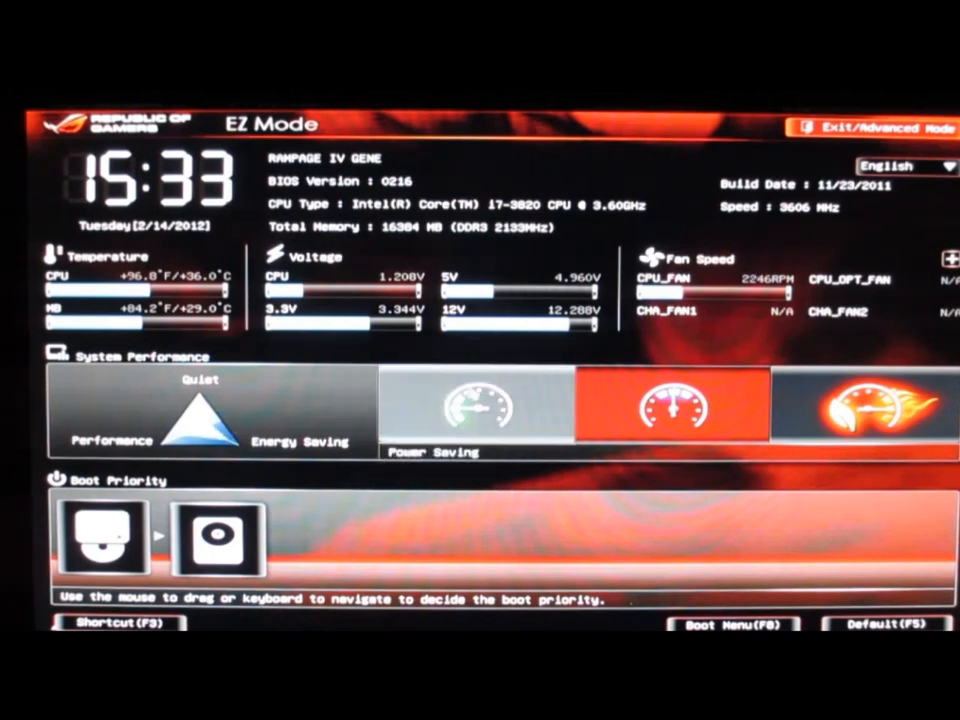
left_click(475, 405)
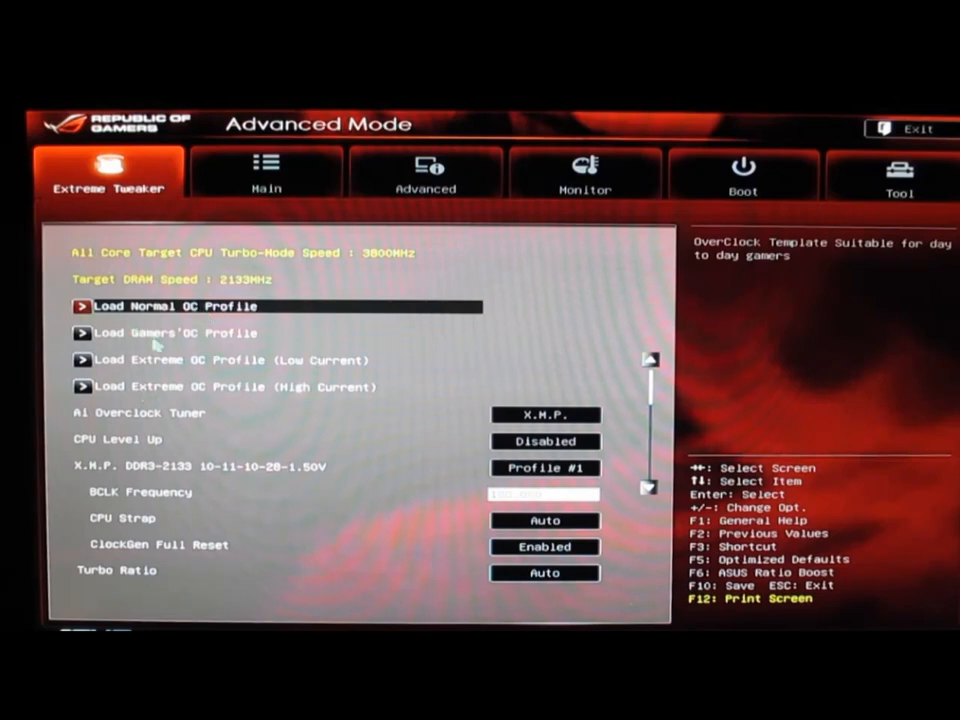
mouse_move(335, 370)
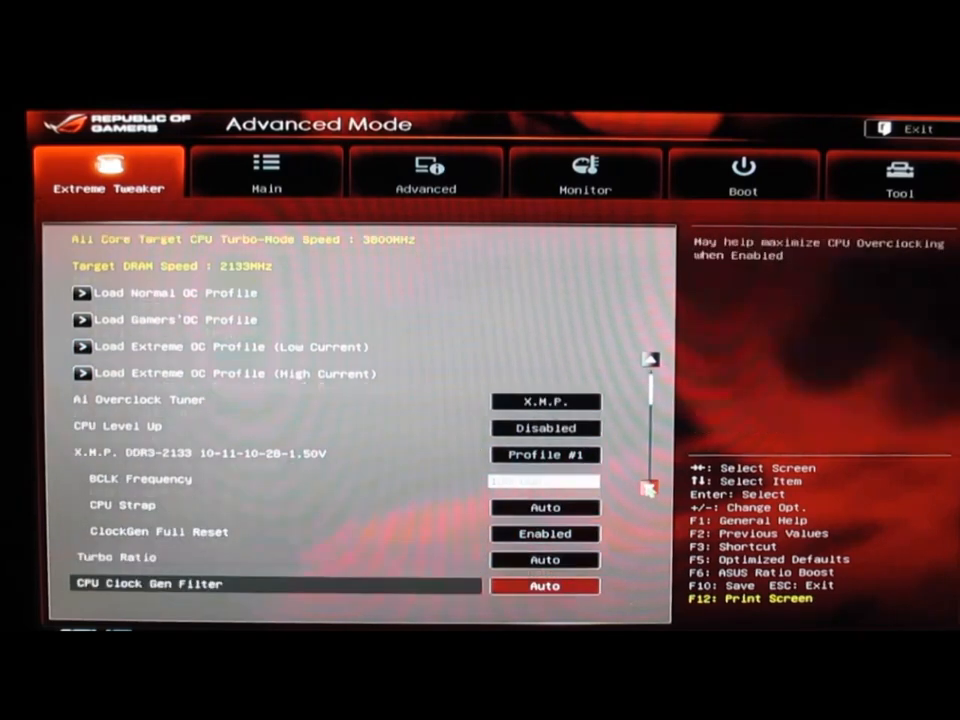
scroll("down", 3)
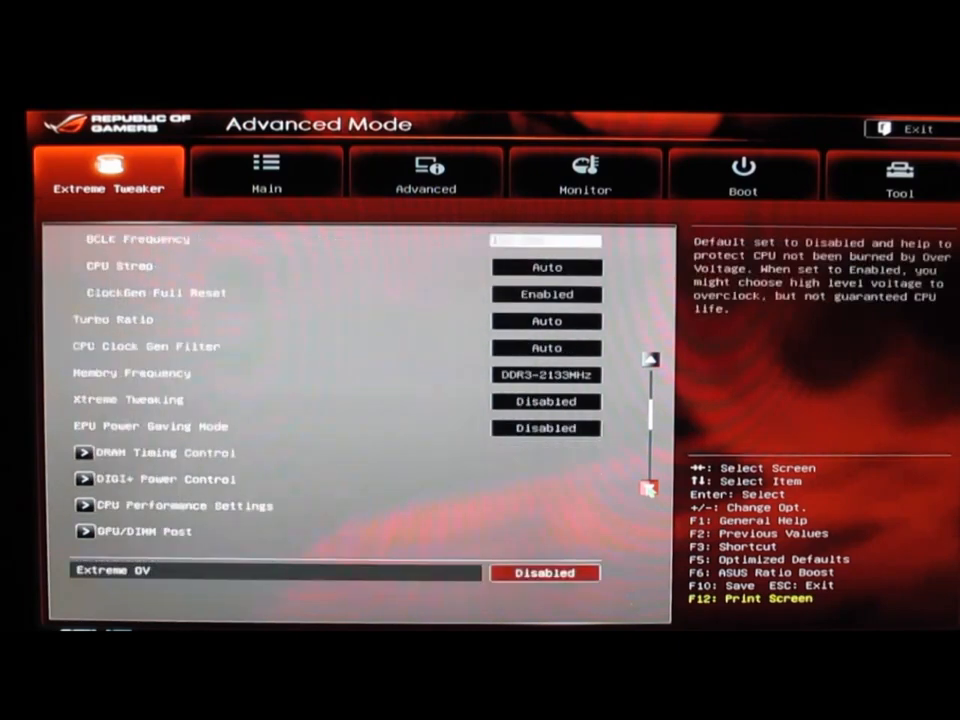
scroll("down", 3)
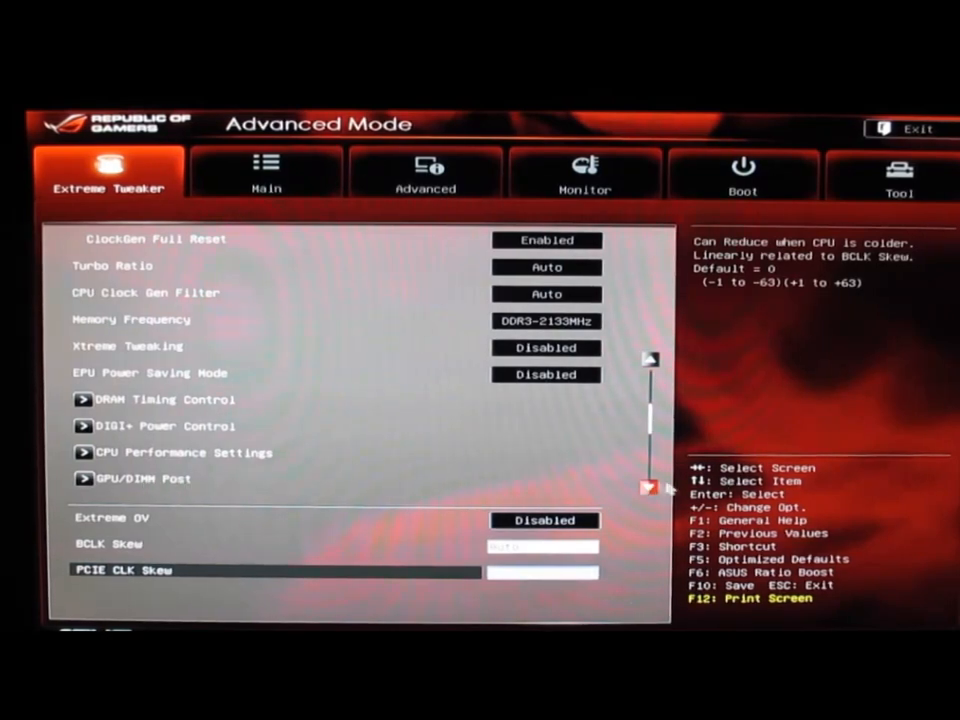
scroll("down", 3)
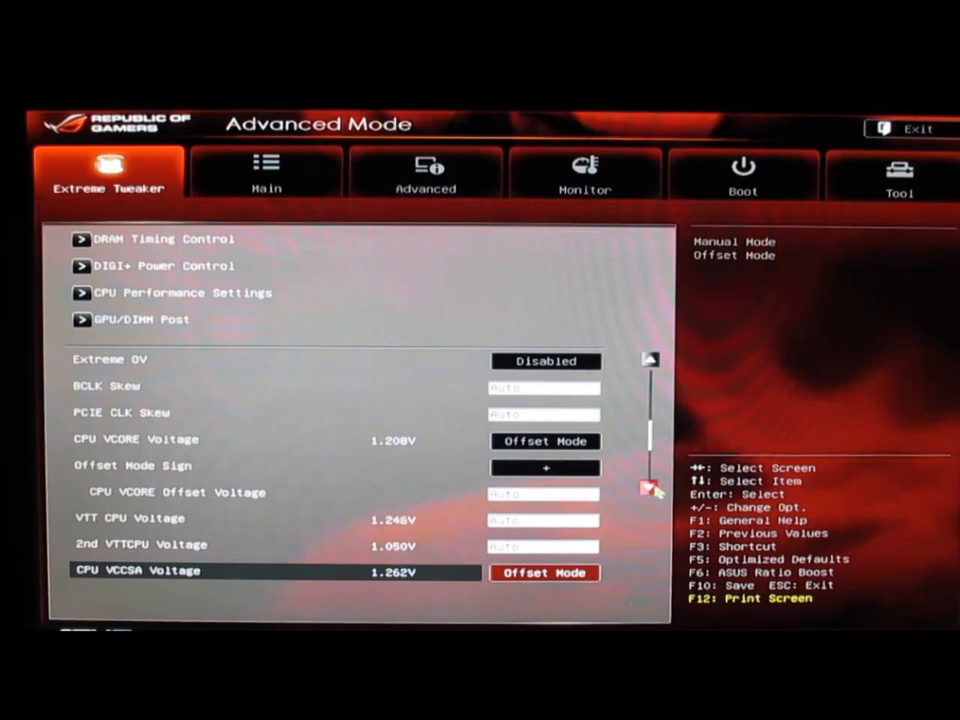
scroll("down", 3)
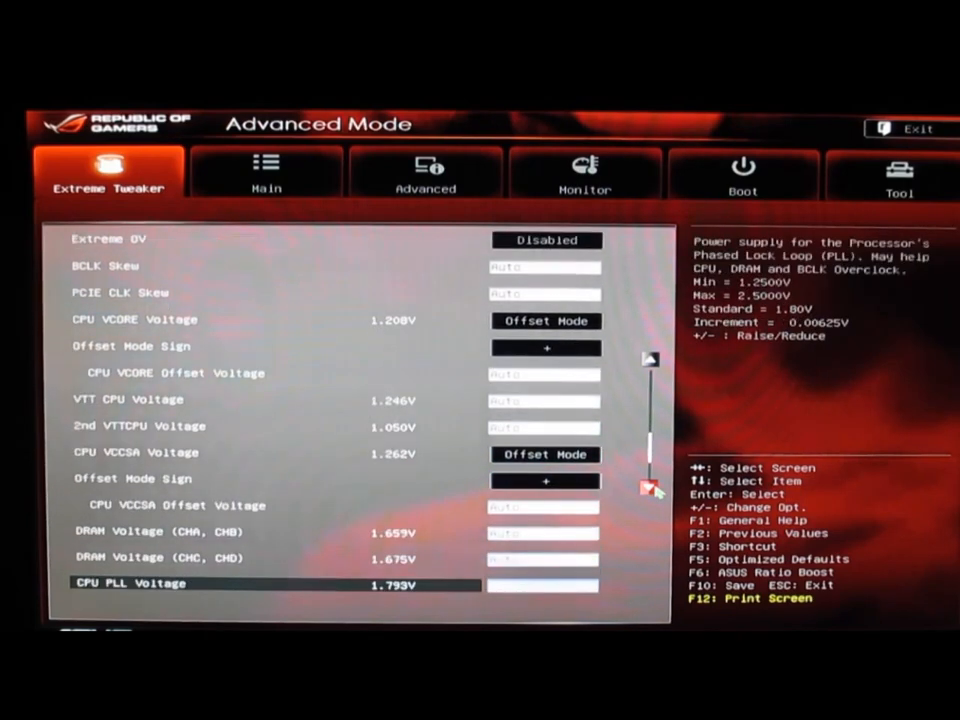
scroll("down", 3)
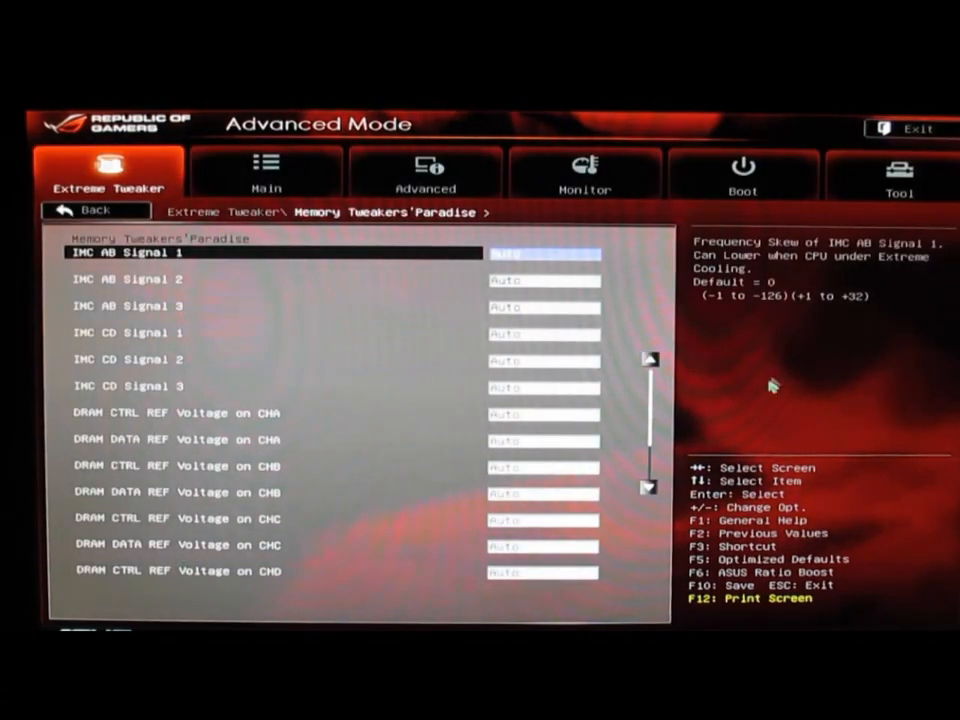
- Step through Memory Tweakers' Paradise to IMC CD Signal 1, go back, and show Main
key("Down")
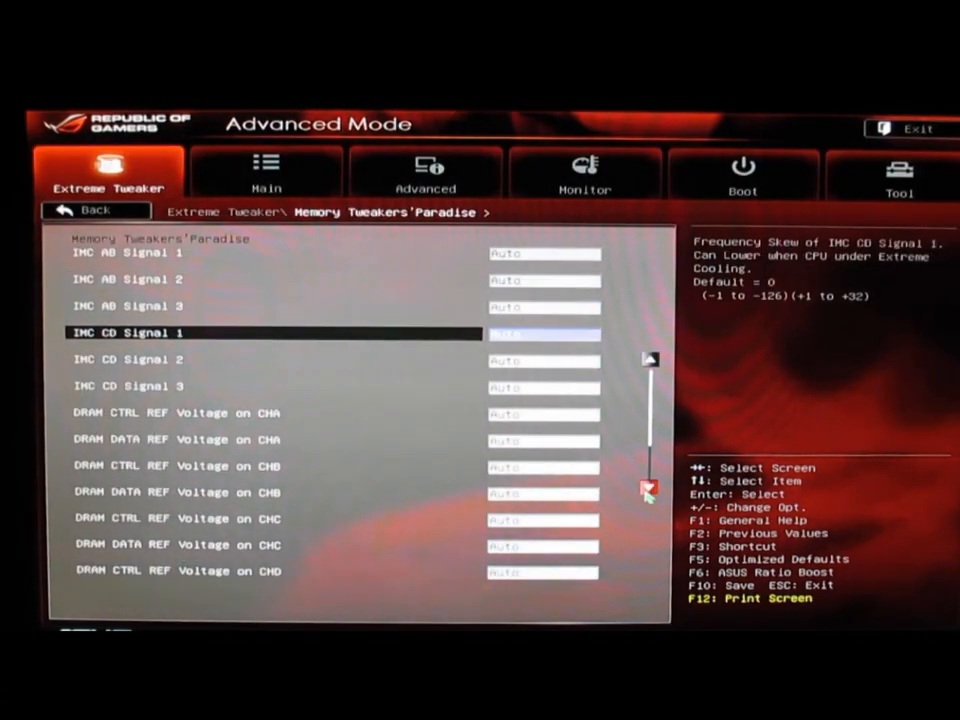
key("Down")
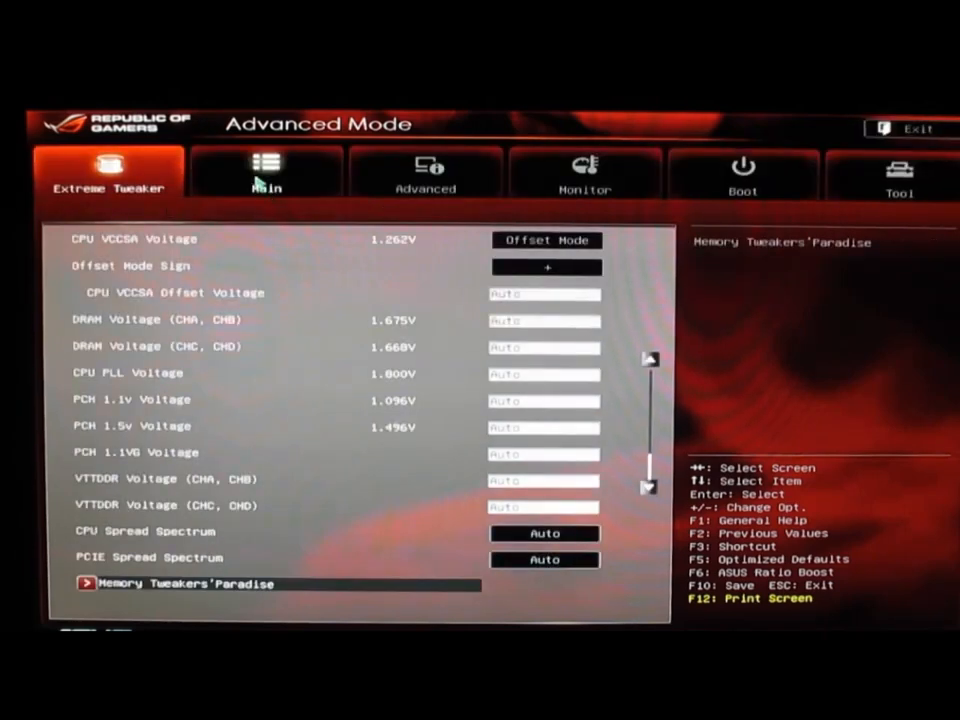
left_click(266, 172)
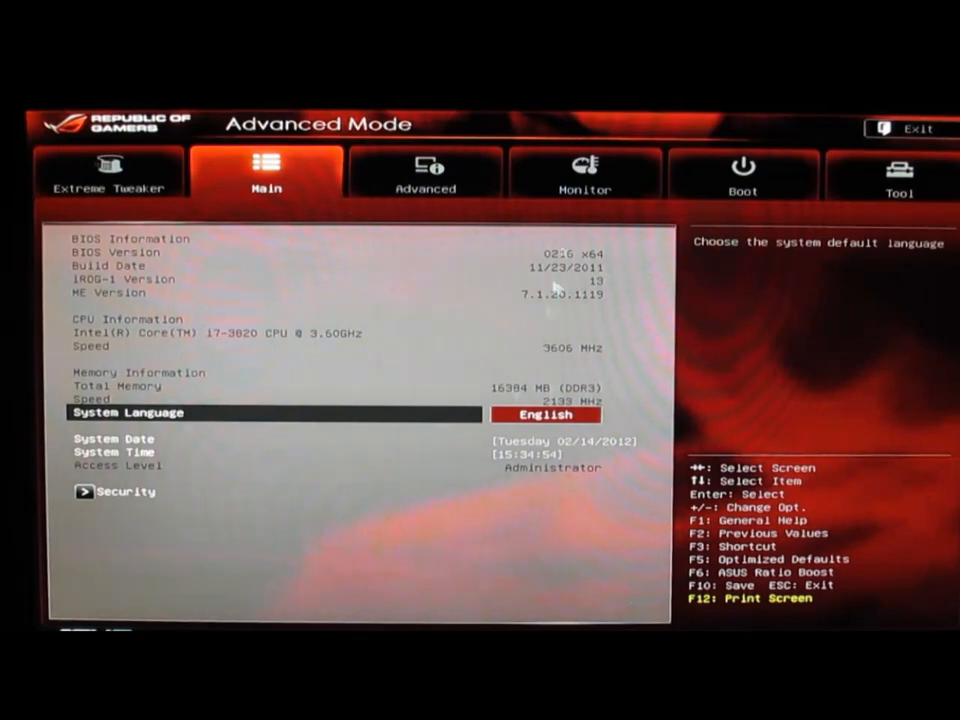
mouse_move(207, 357)
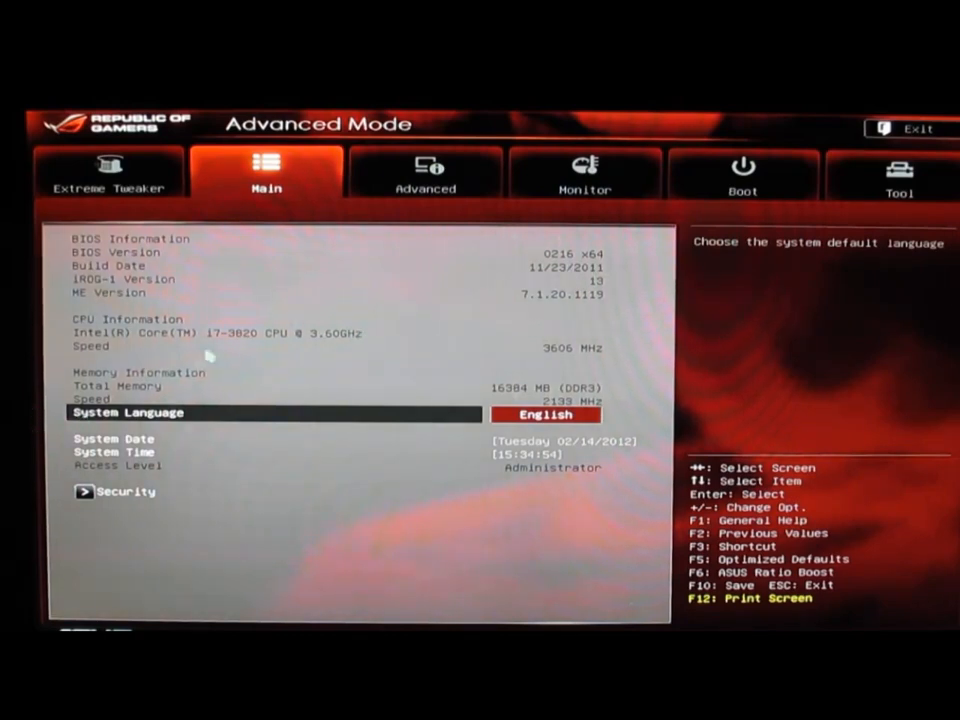
mouse_move(410, 213)
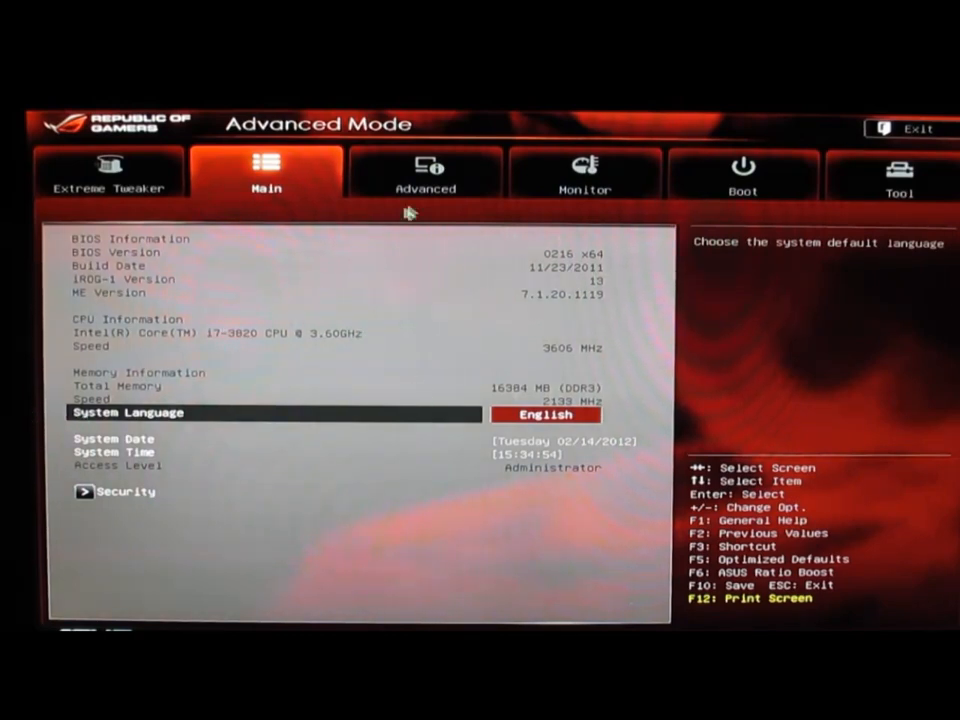
- Review CPU Configuration on the Advanced tab, down through Execute Disable Bit
left_click(424, 170)
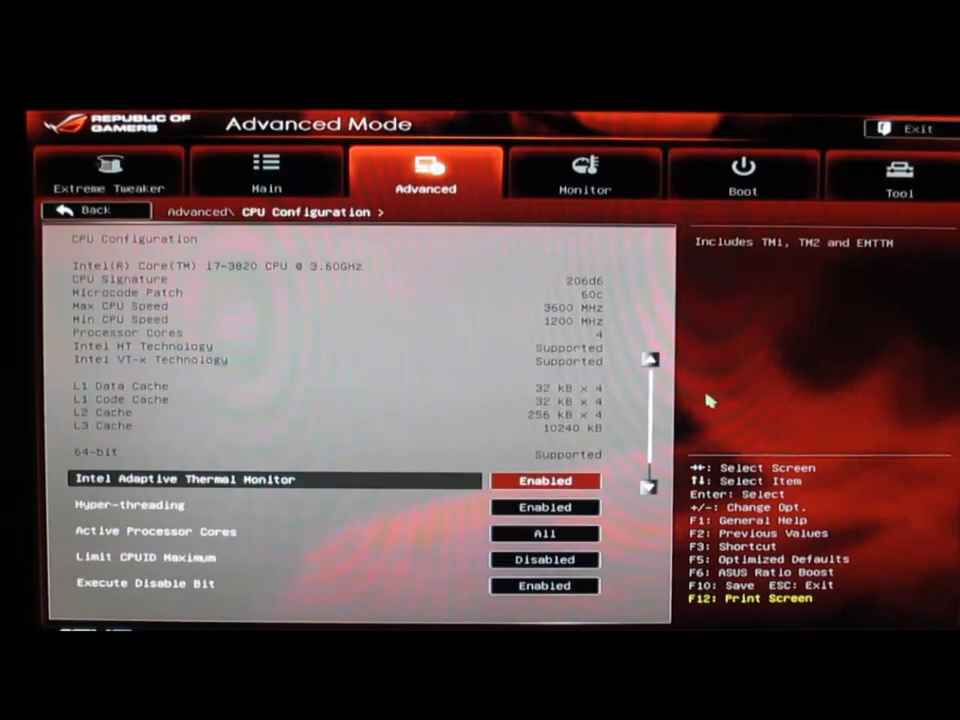
key("Down")
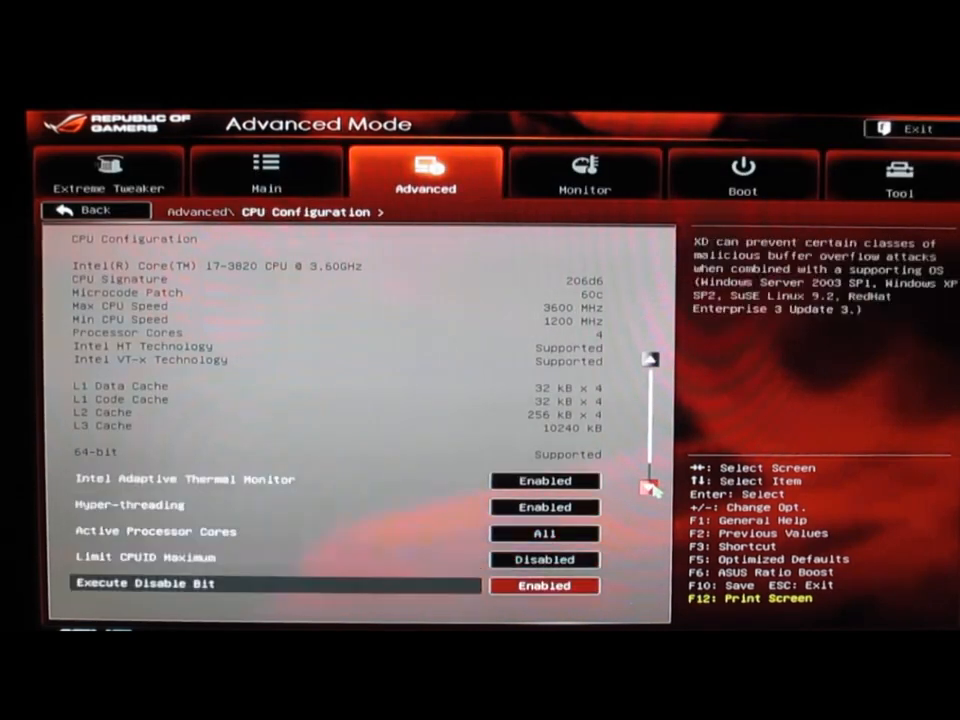
scroll("down", 3)
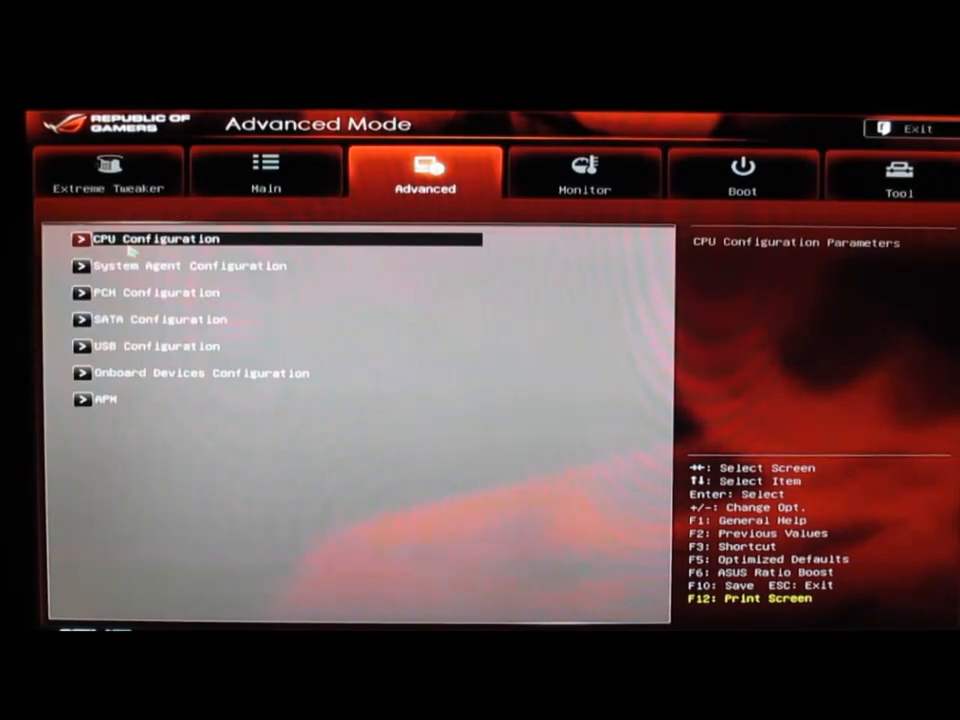
- Check the PCIE Link Speed choices (GEN1/GEN2/GEN3), then show the APM power settings
left_click(190, 265)
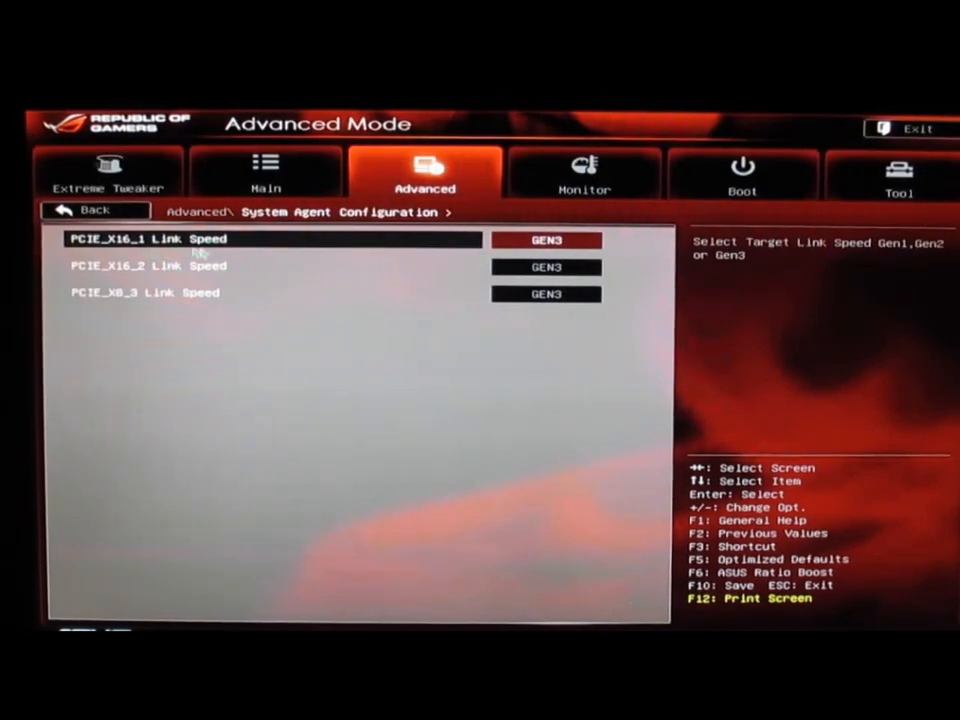
mouse_move(560, 293)
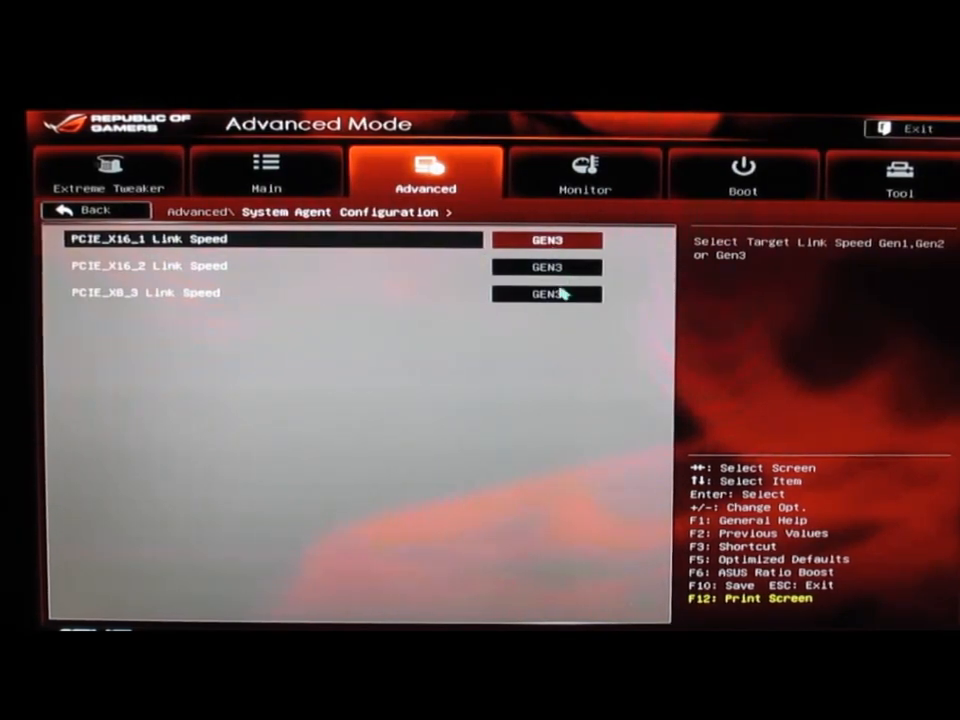
left_click(546, 240)
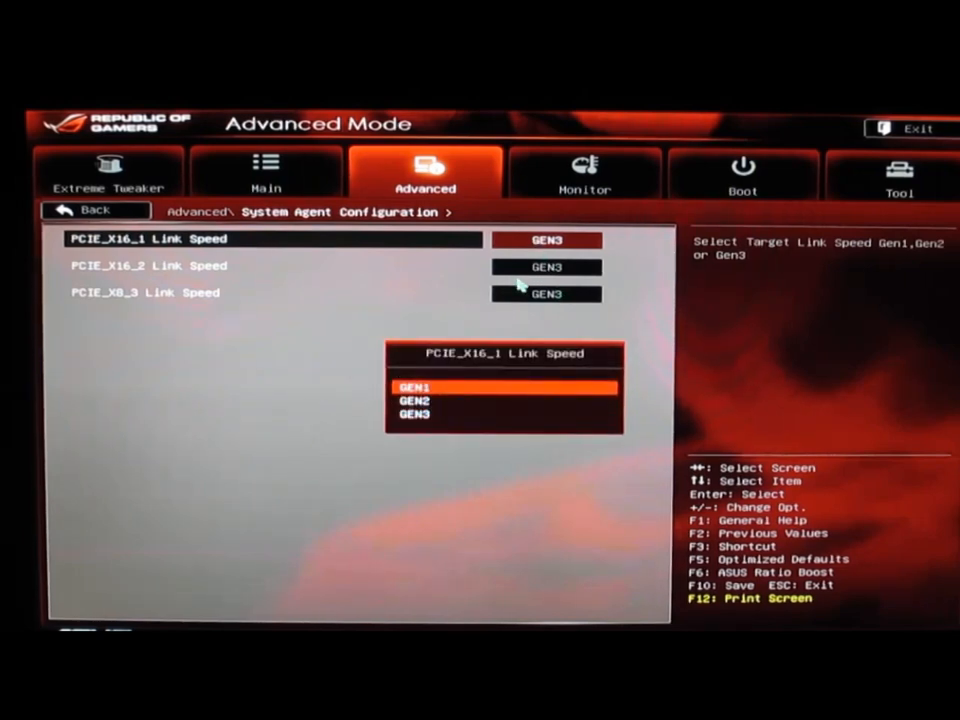
mouse_move(520, 320)
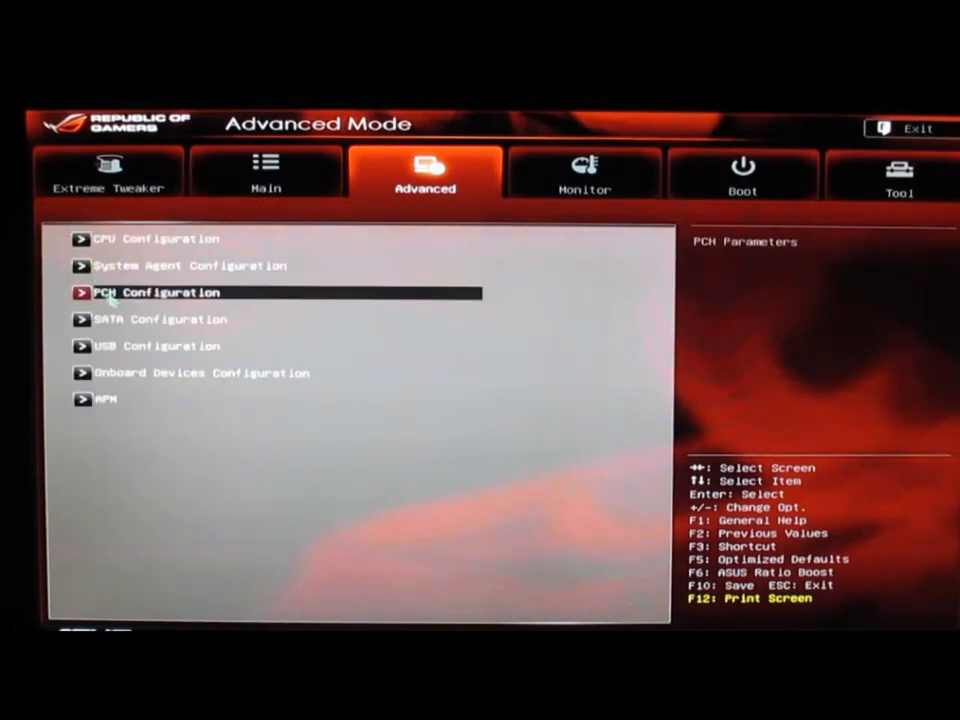
left_click(155, 319)
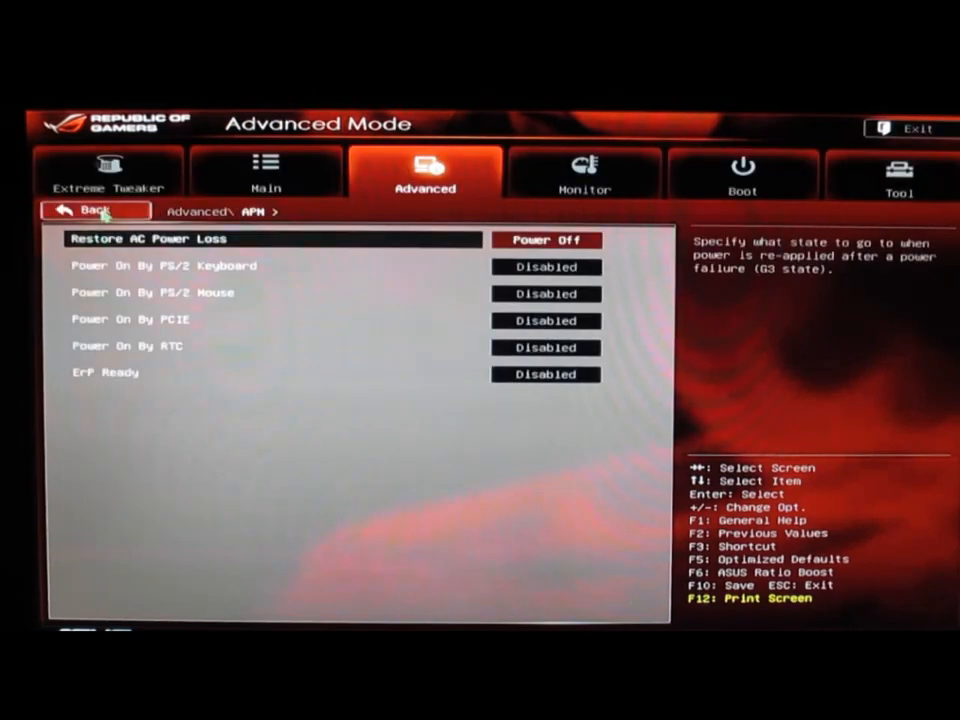
- On the Monitor tab, check Temperature Monitor, go back, then select Fan Speed Control
left_click(584, 170)
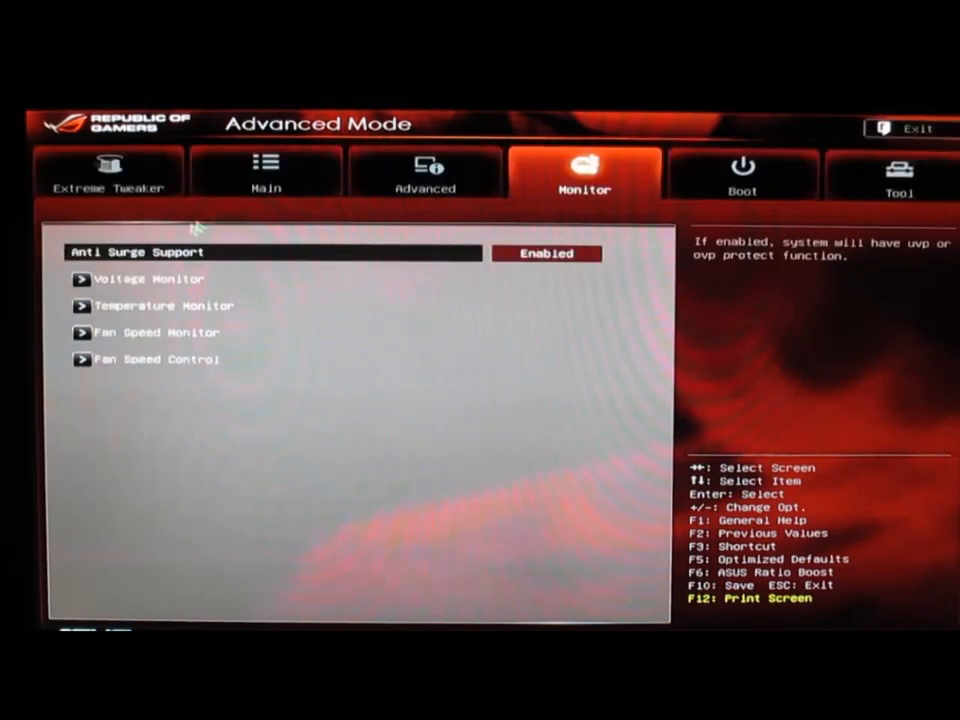
mouse_move(175, 310)
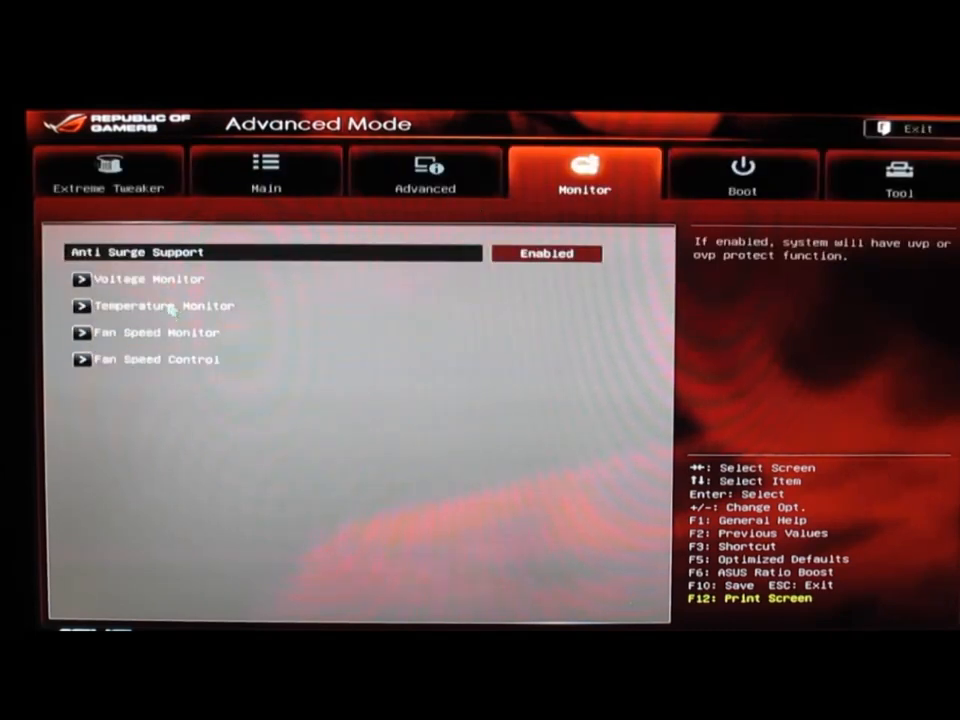
mouse_move(205, 358)
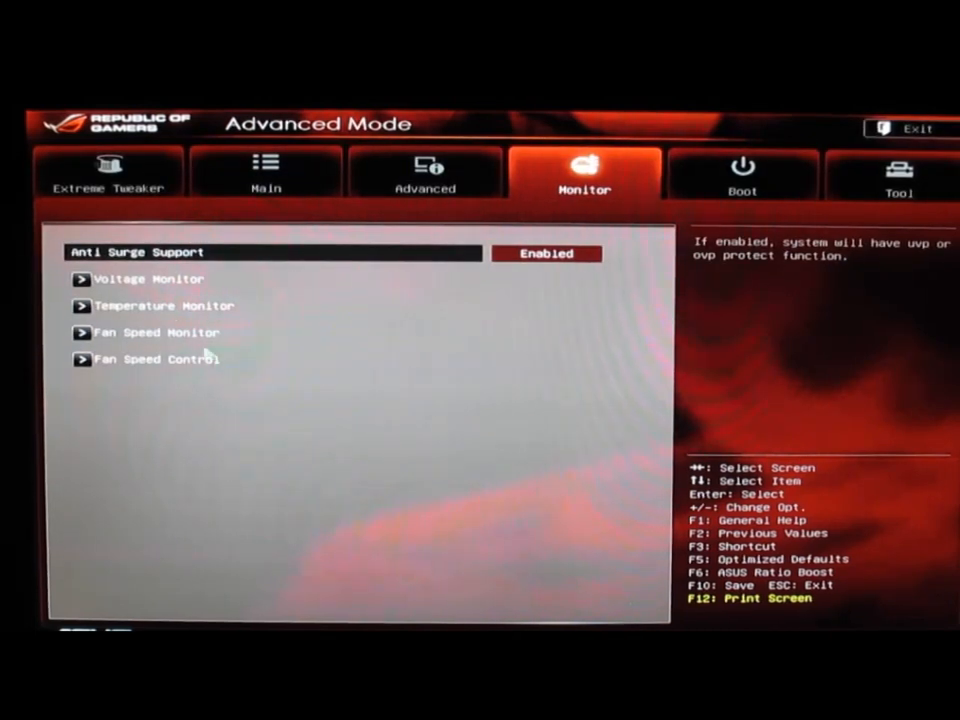
left_click(155, 279)
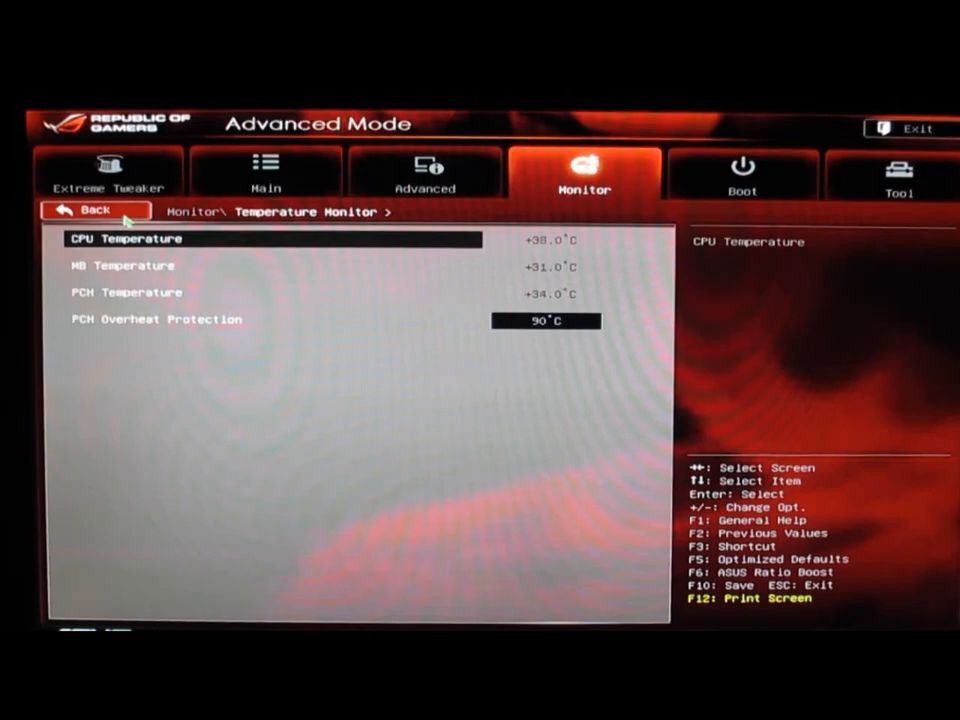
left_click(95, 210)
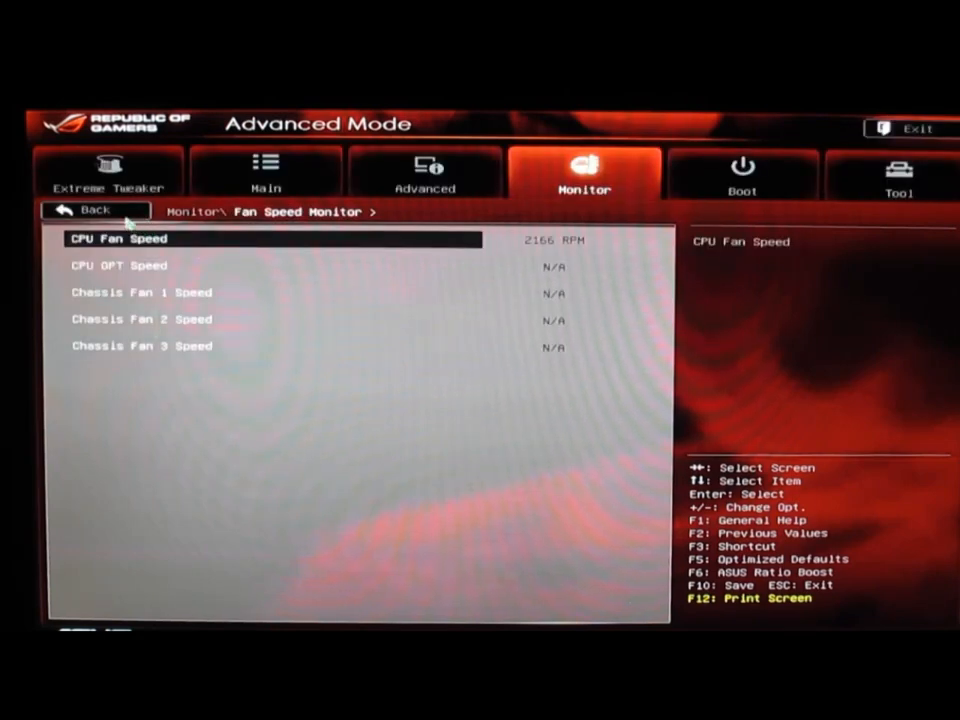
left_click(95, 210)
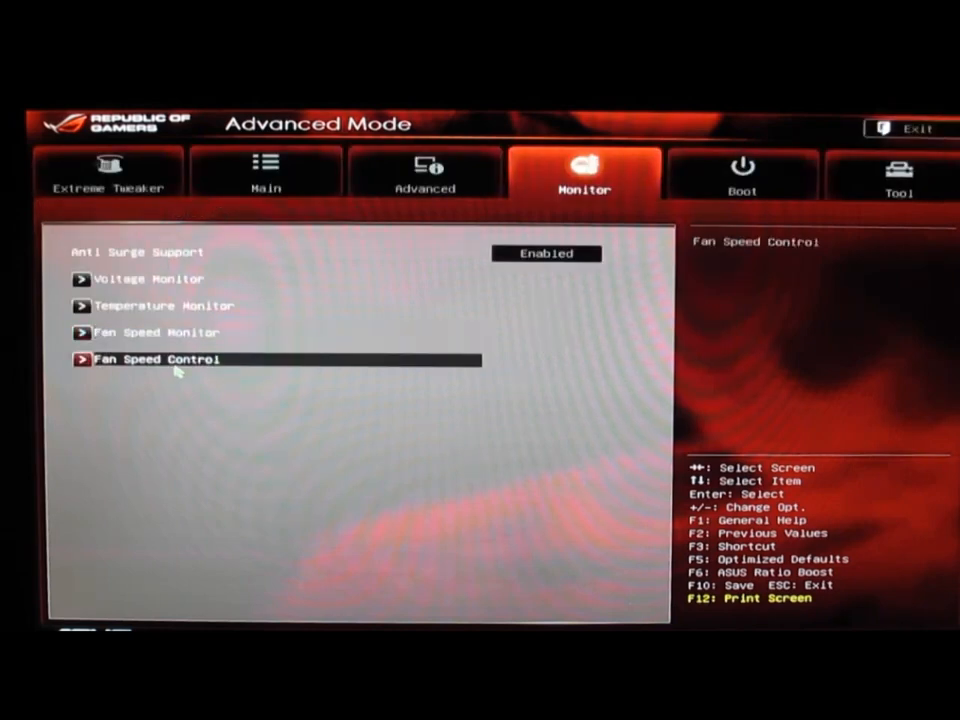
left_click(156, 359)
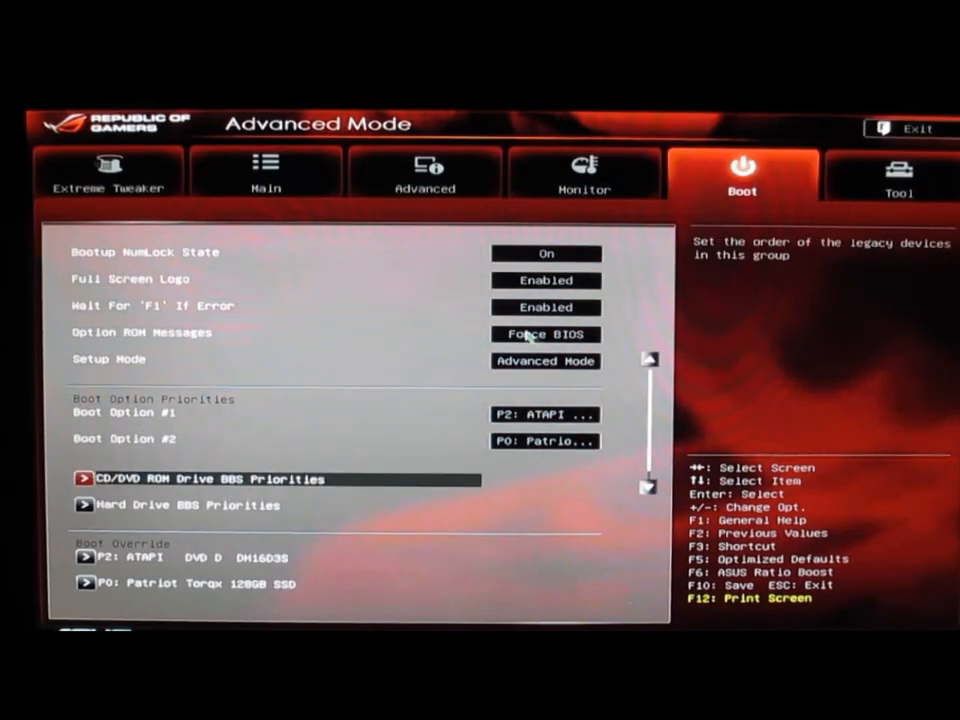
- Scroll through the boot option priorities and override devices on the Boot tab
scroll("down", 3)
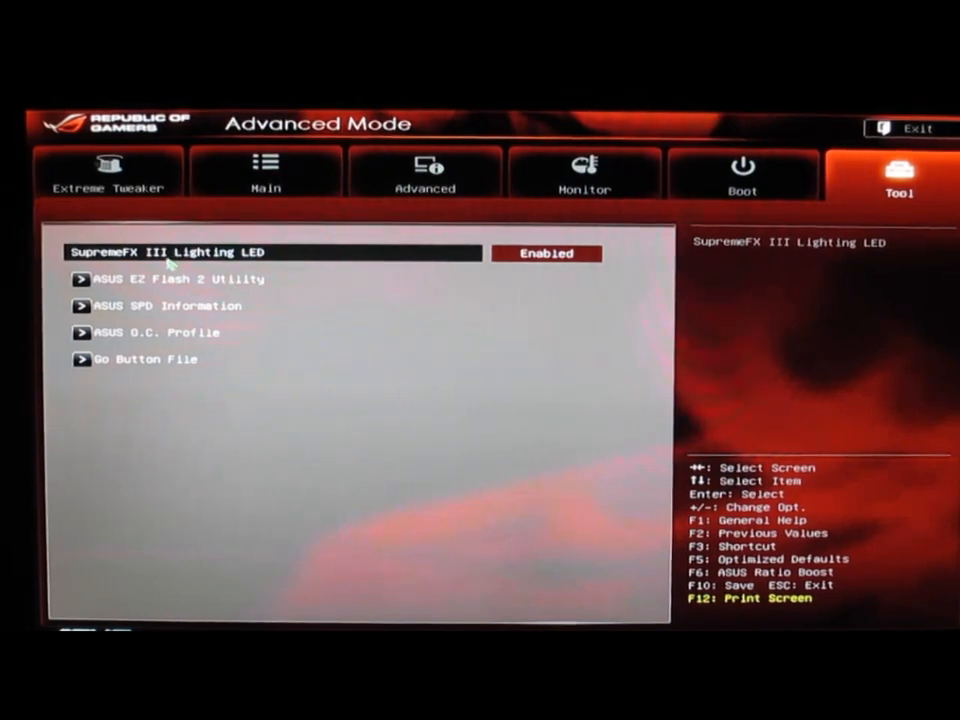
mouse_move(335, 262)
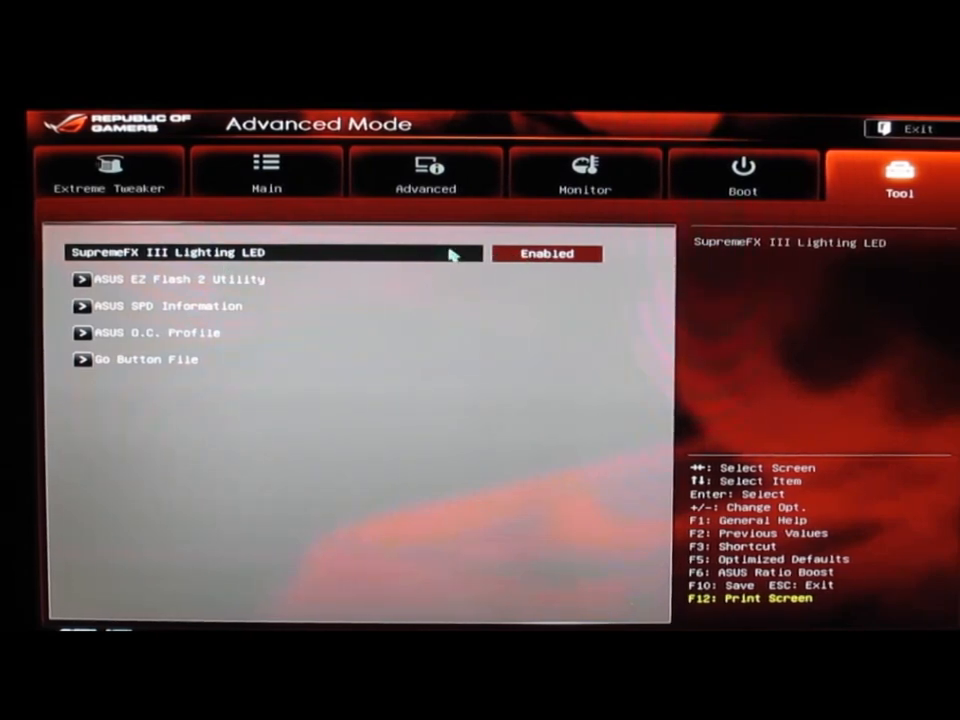
mouse_move(190, 285)
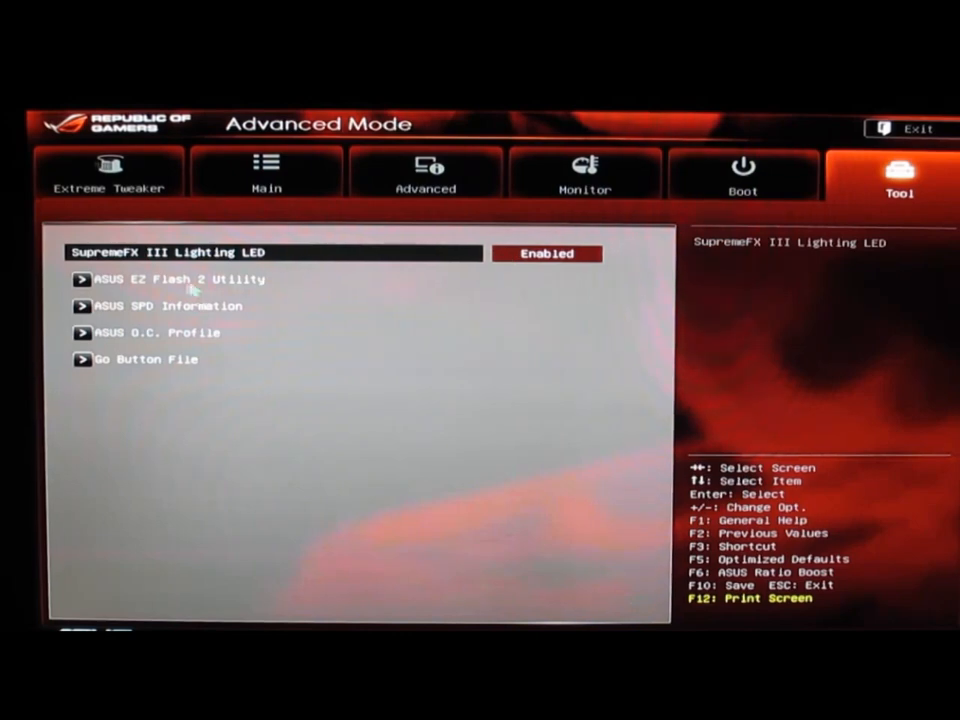
mouse_move(210, 306)
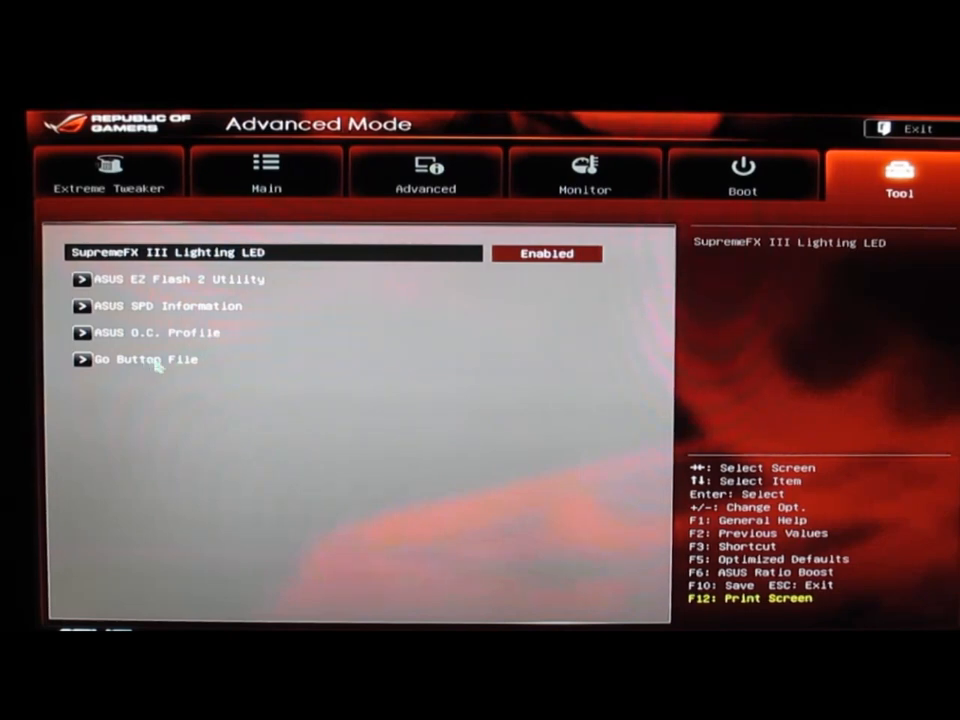
mouse_move(495, 322)
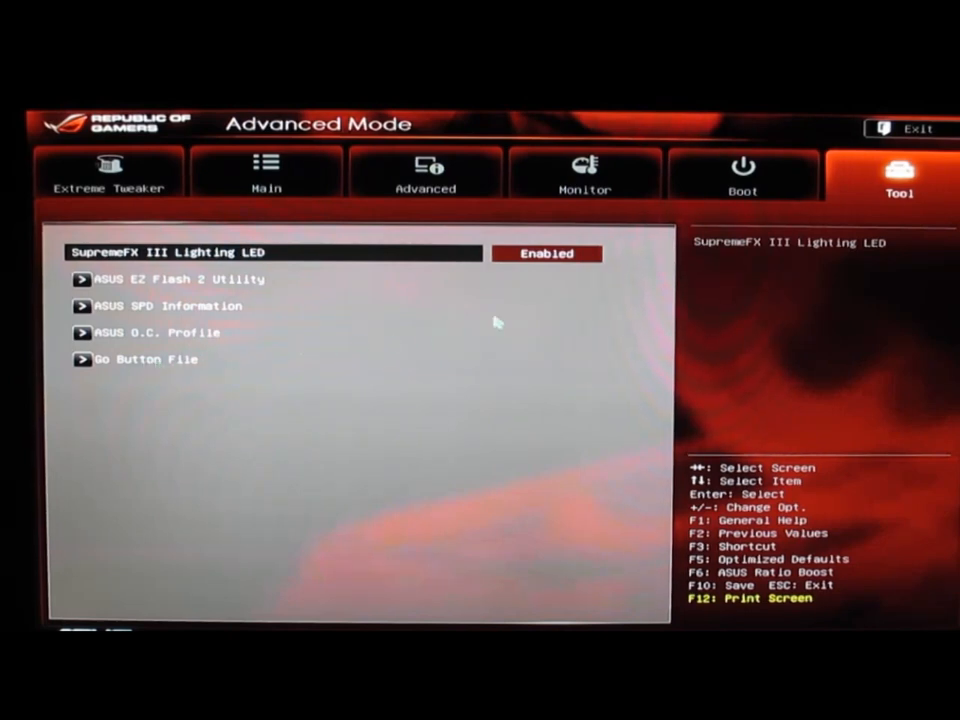